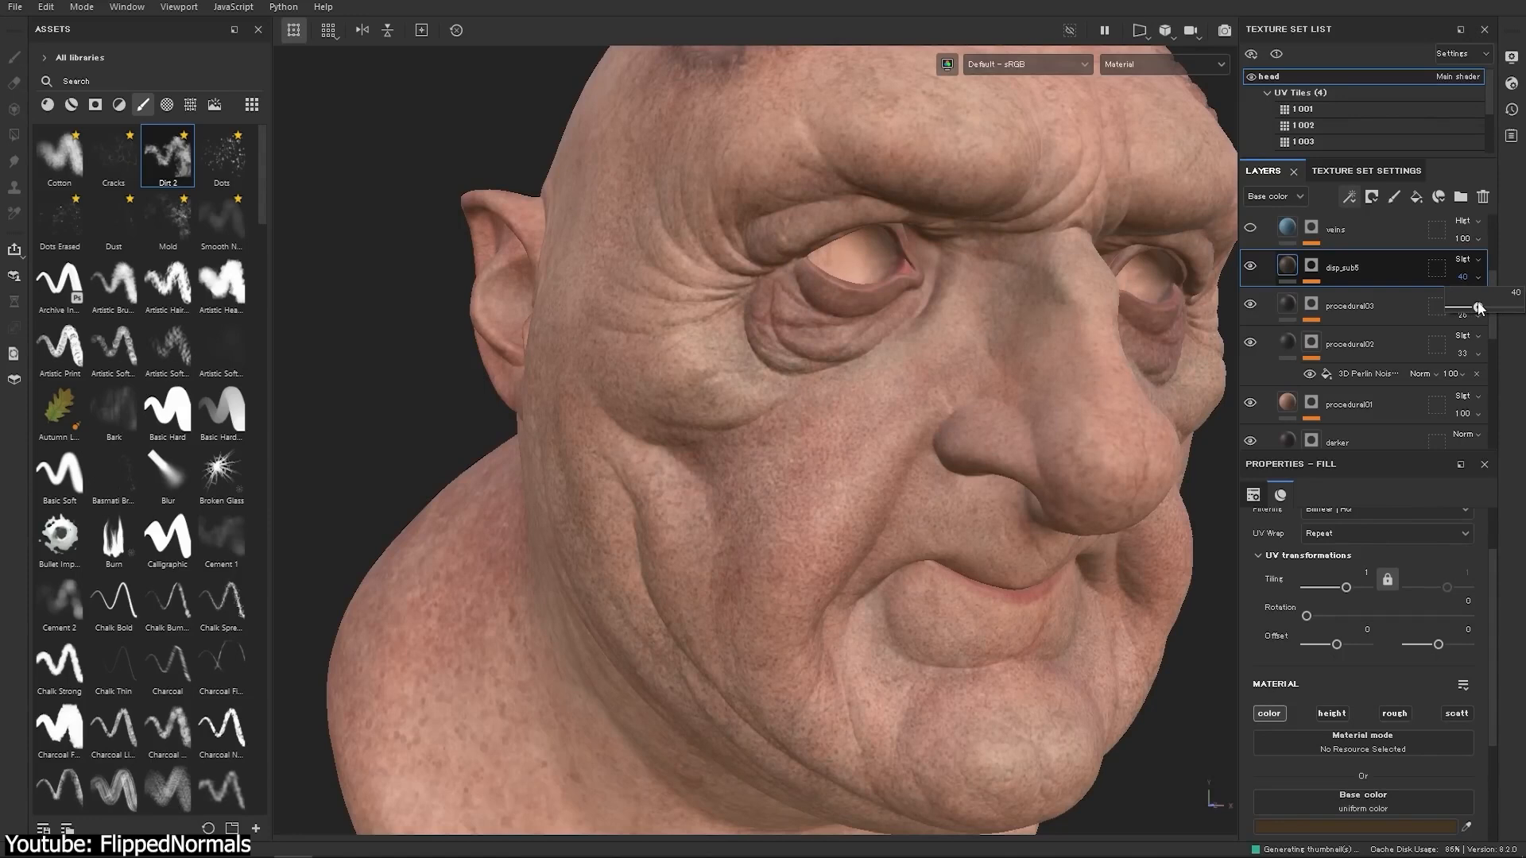
Step: Show the Add layer options (generator, fill, paint) on the alien head project
drag(1476, 309, 1467, 317)
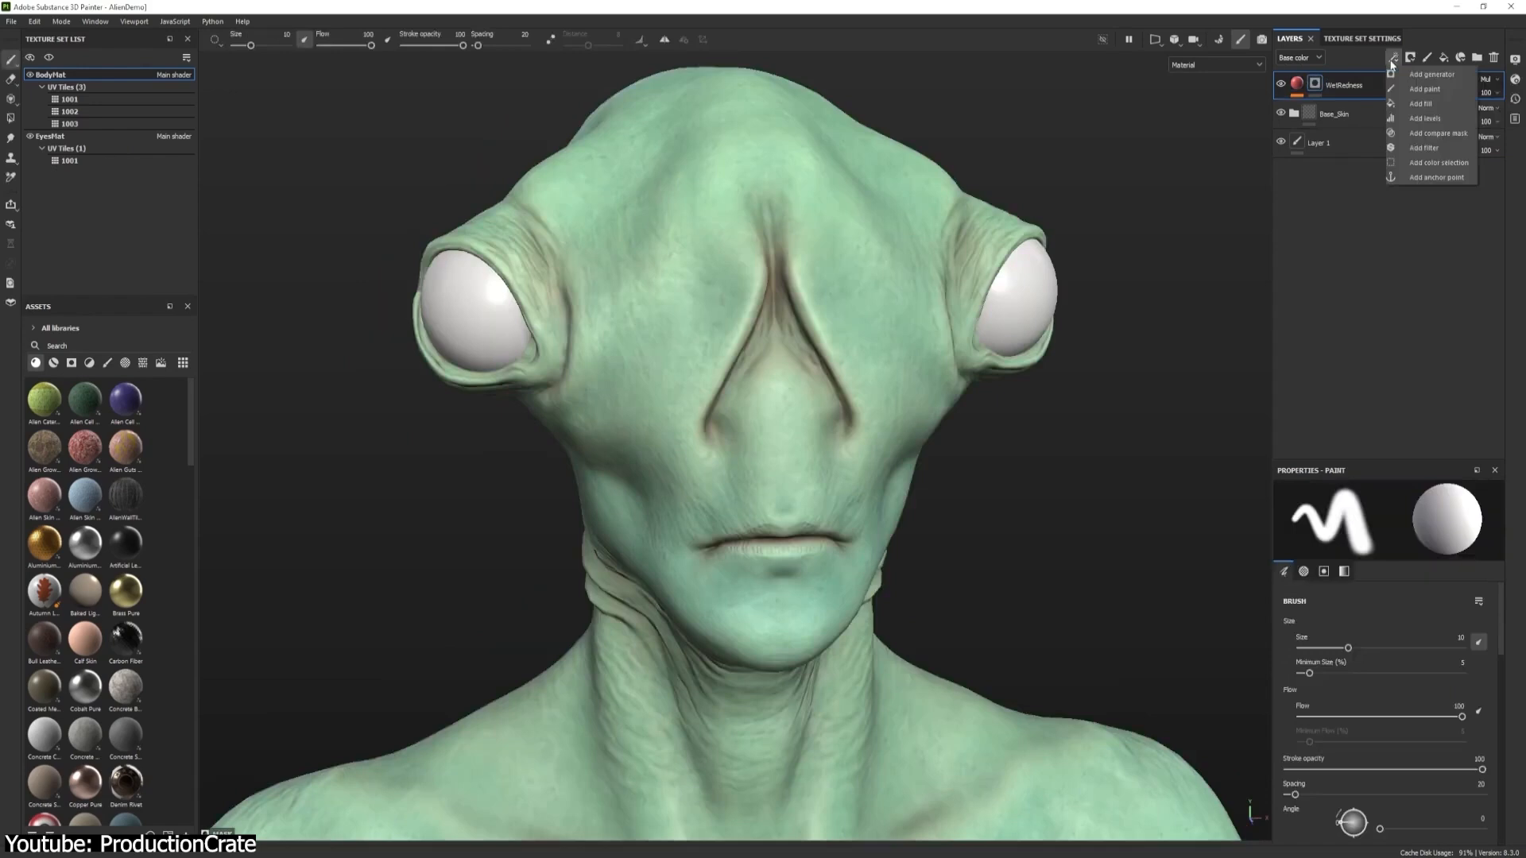
click(1424, 89)
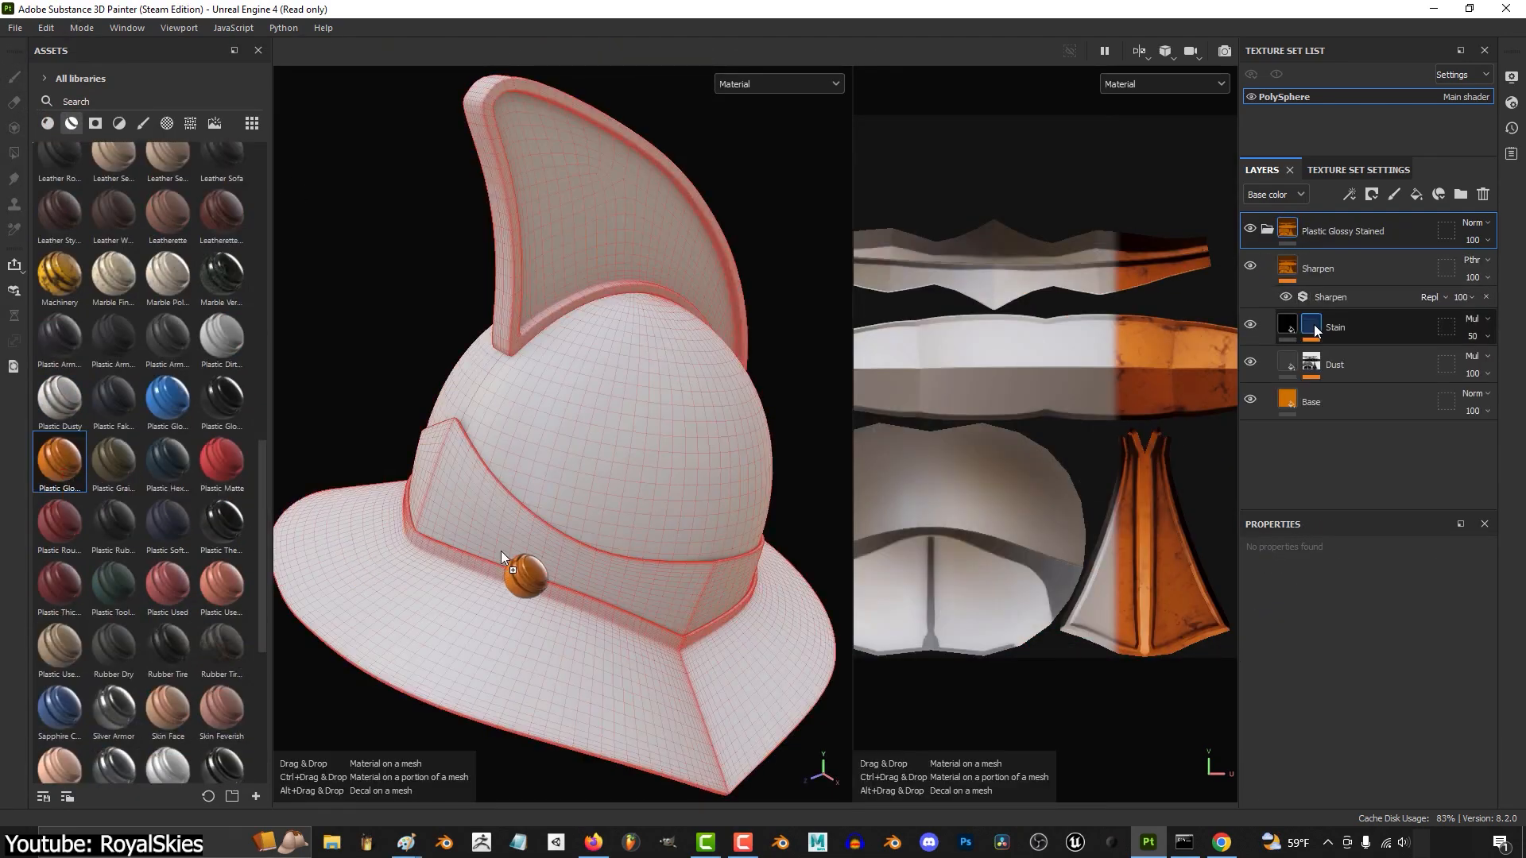
Step: Apply Plastic Glossy Stained material onto the helmet as a new top layer
click(1285, 326)
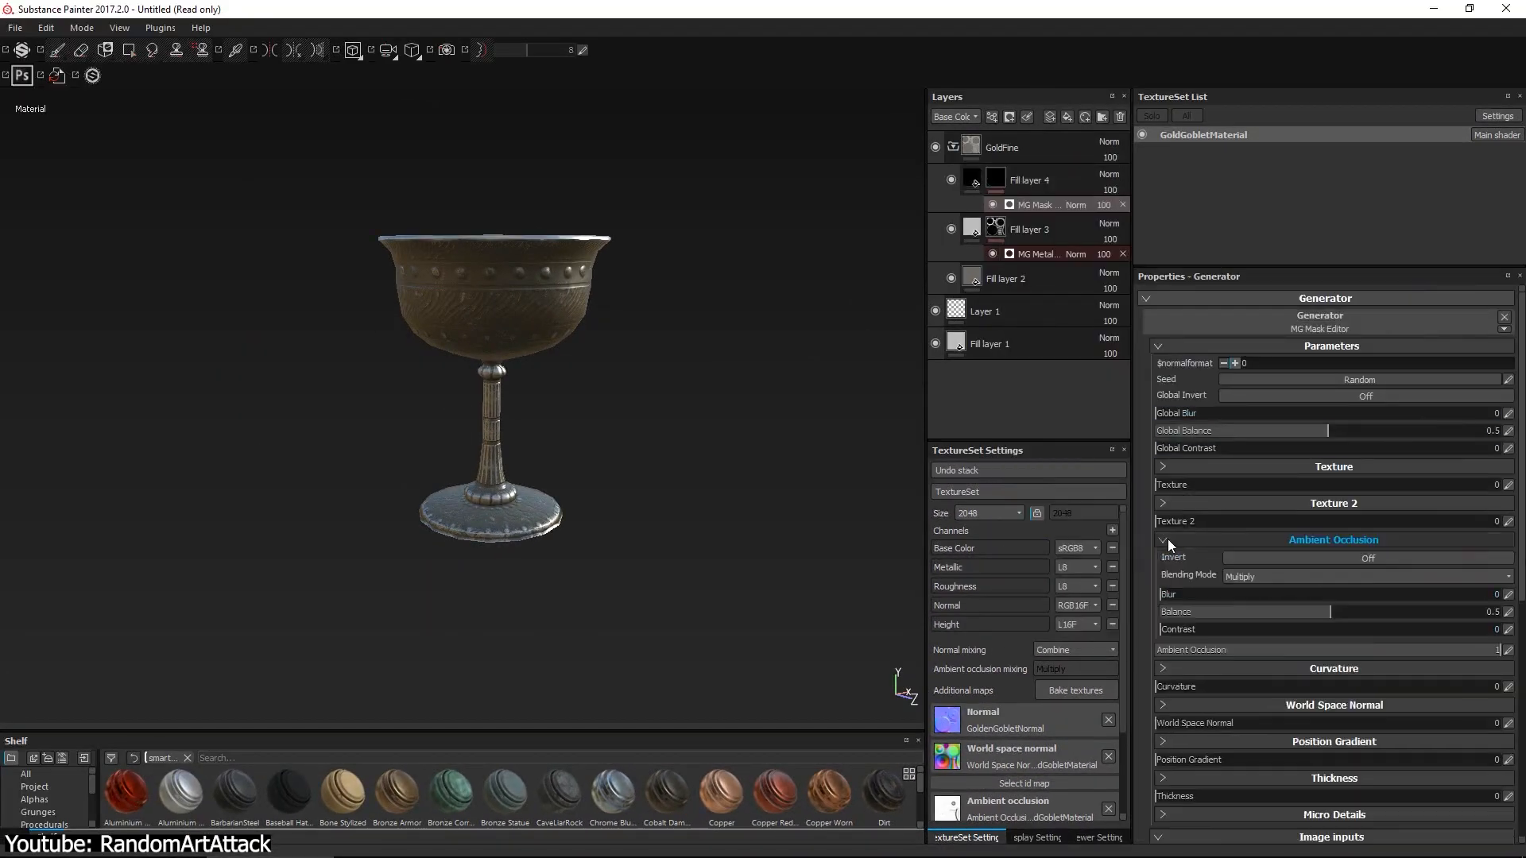
Step: Stack Grunge Rough Dirty, Mask Editor and Grunge Dust Spread effects on the sphere's Dust layer mask
click(1366, 558)
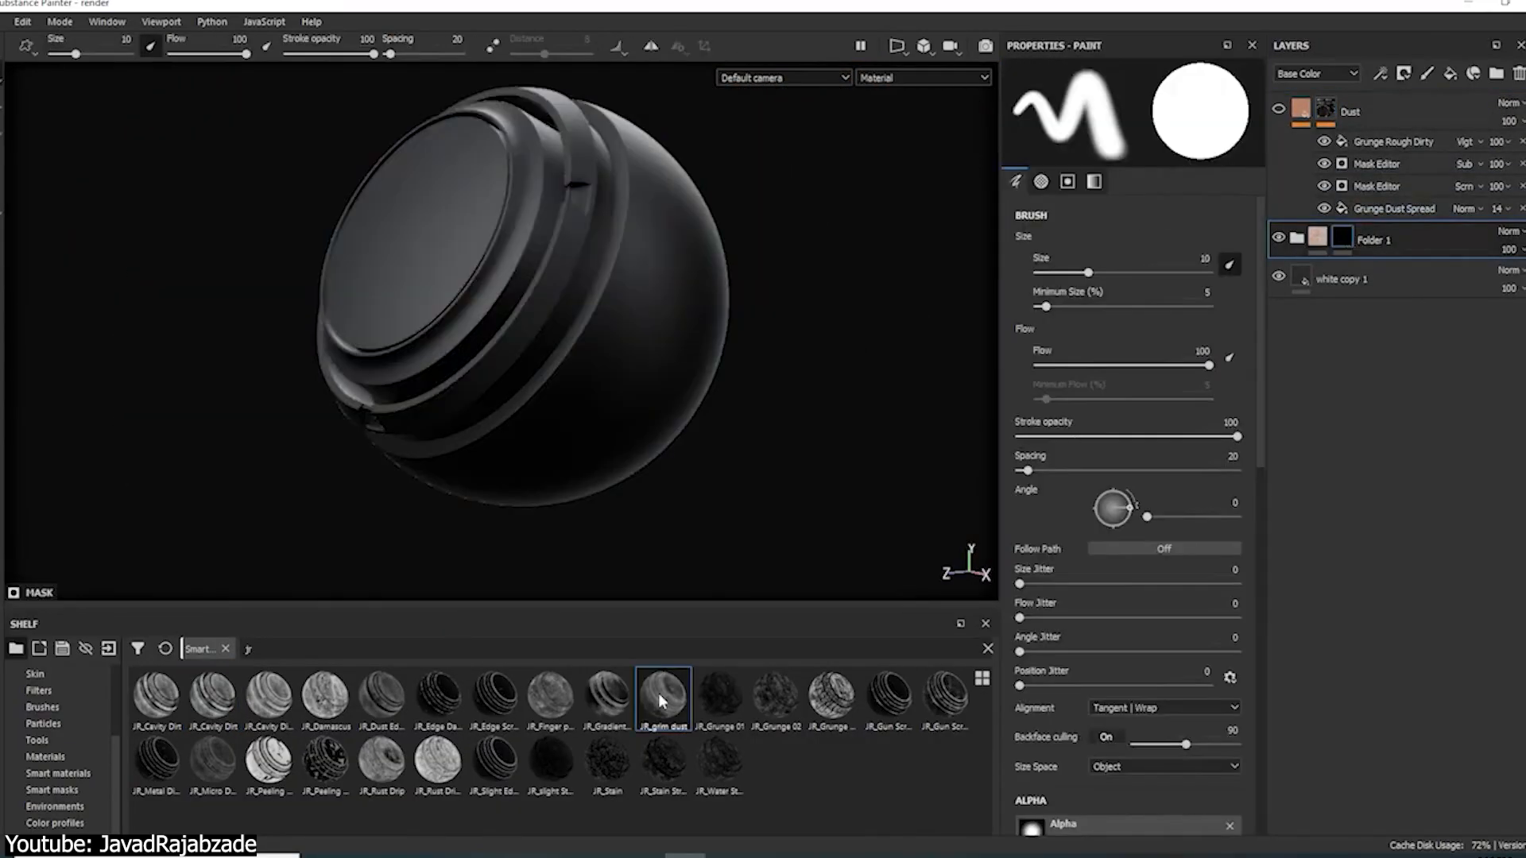
click(1295, 238)
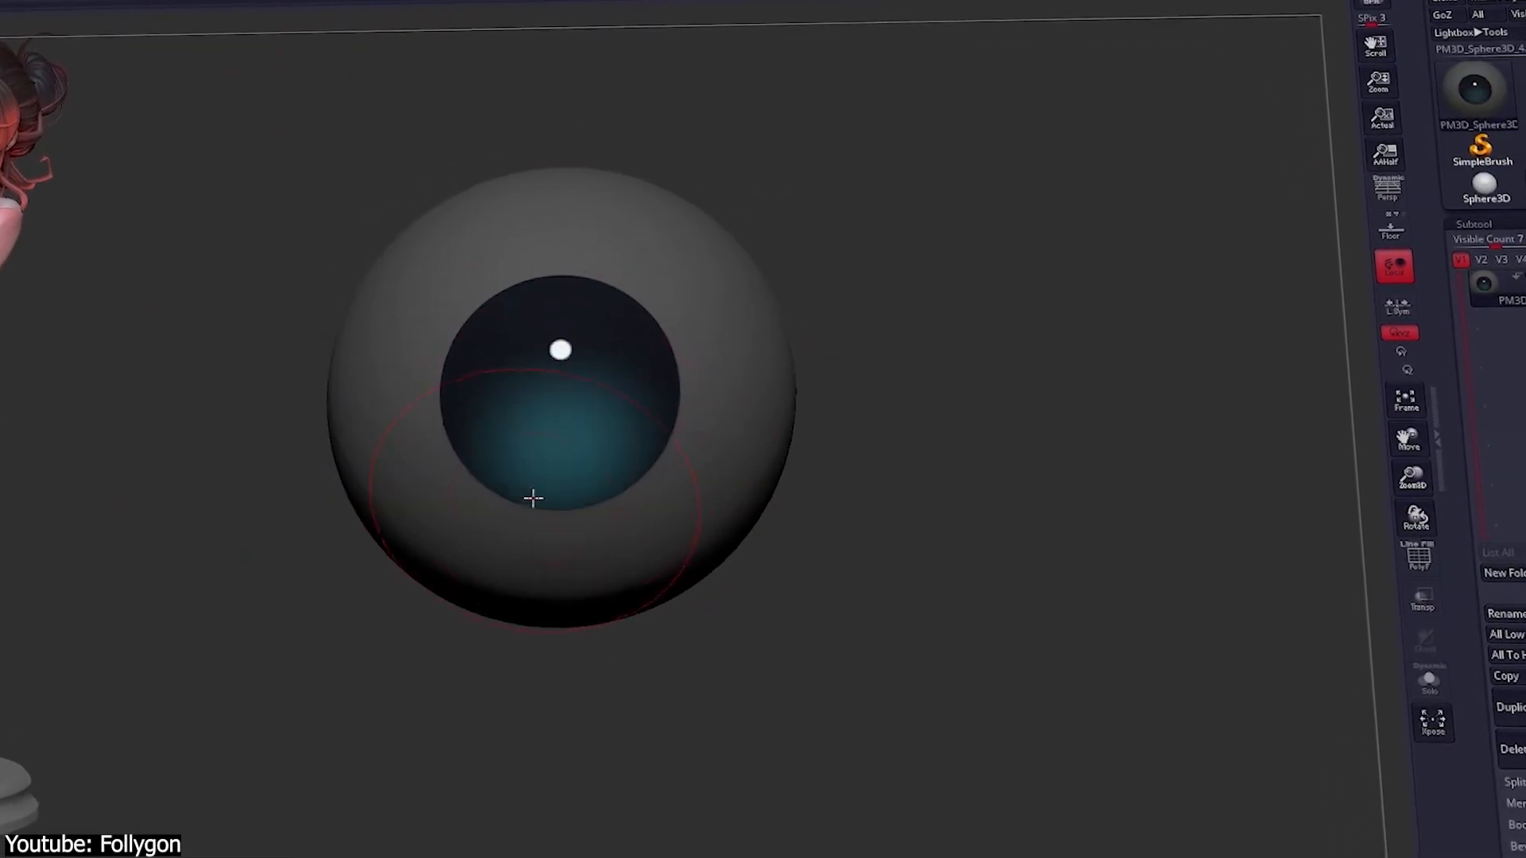
Step: Polypaint a teal tint across the lower half of the eyeball's iris
click(1446, 559)
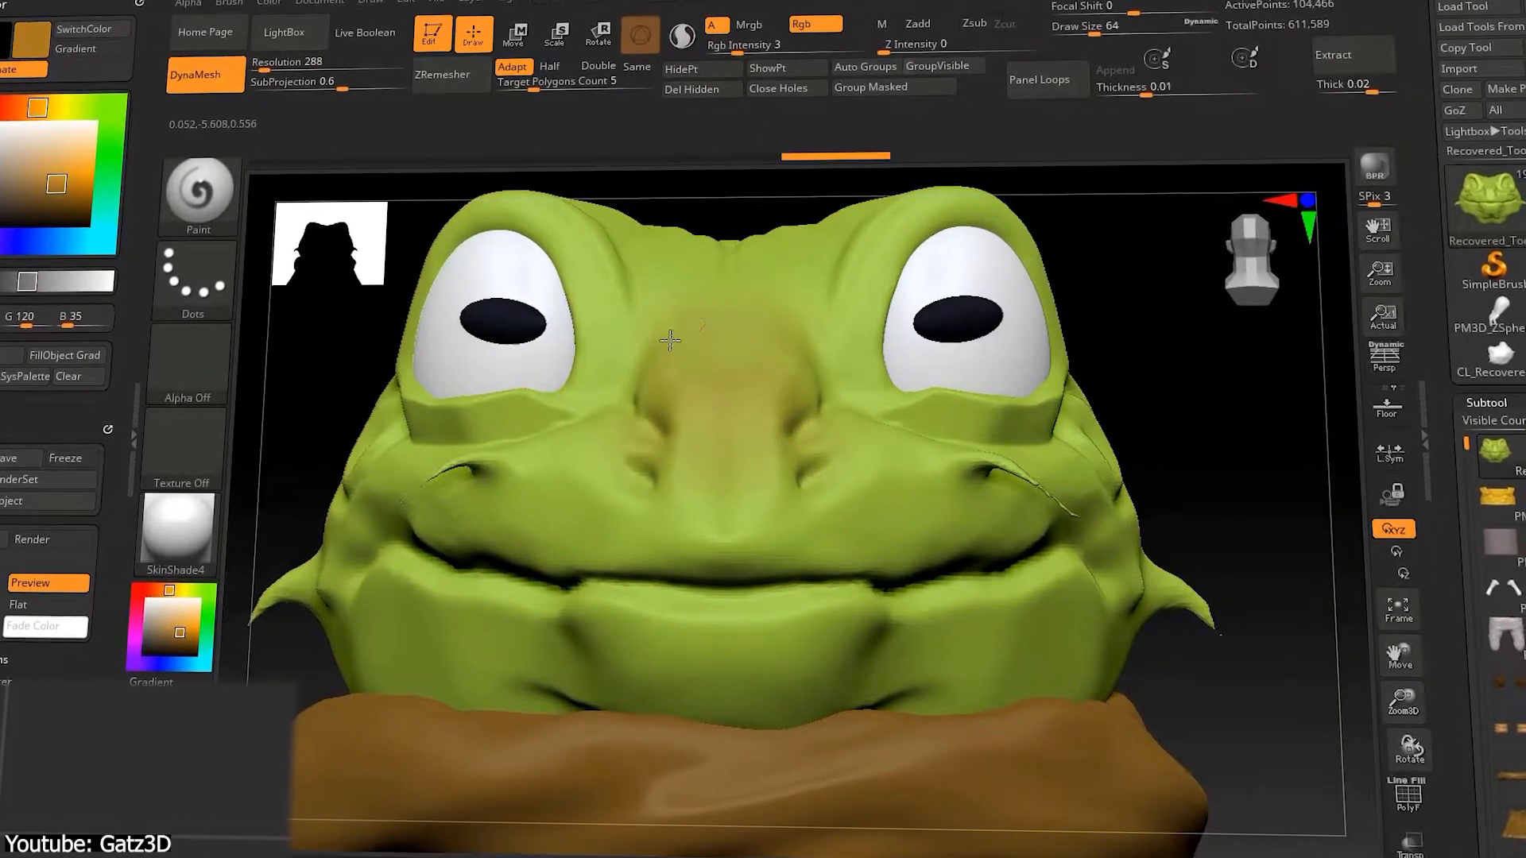
Step: Polypaint a lighter yellow-green tone around the frog's nose
drag(666, 340, 1236, 426)
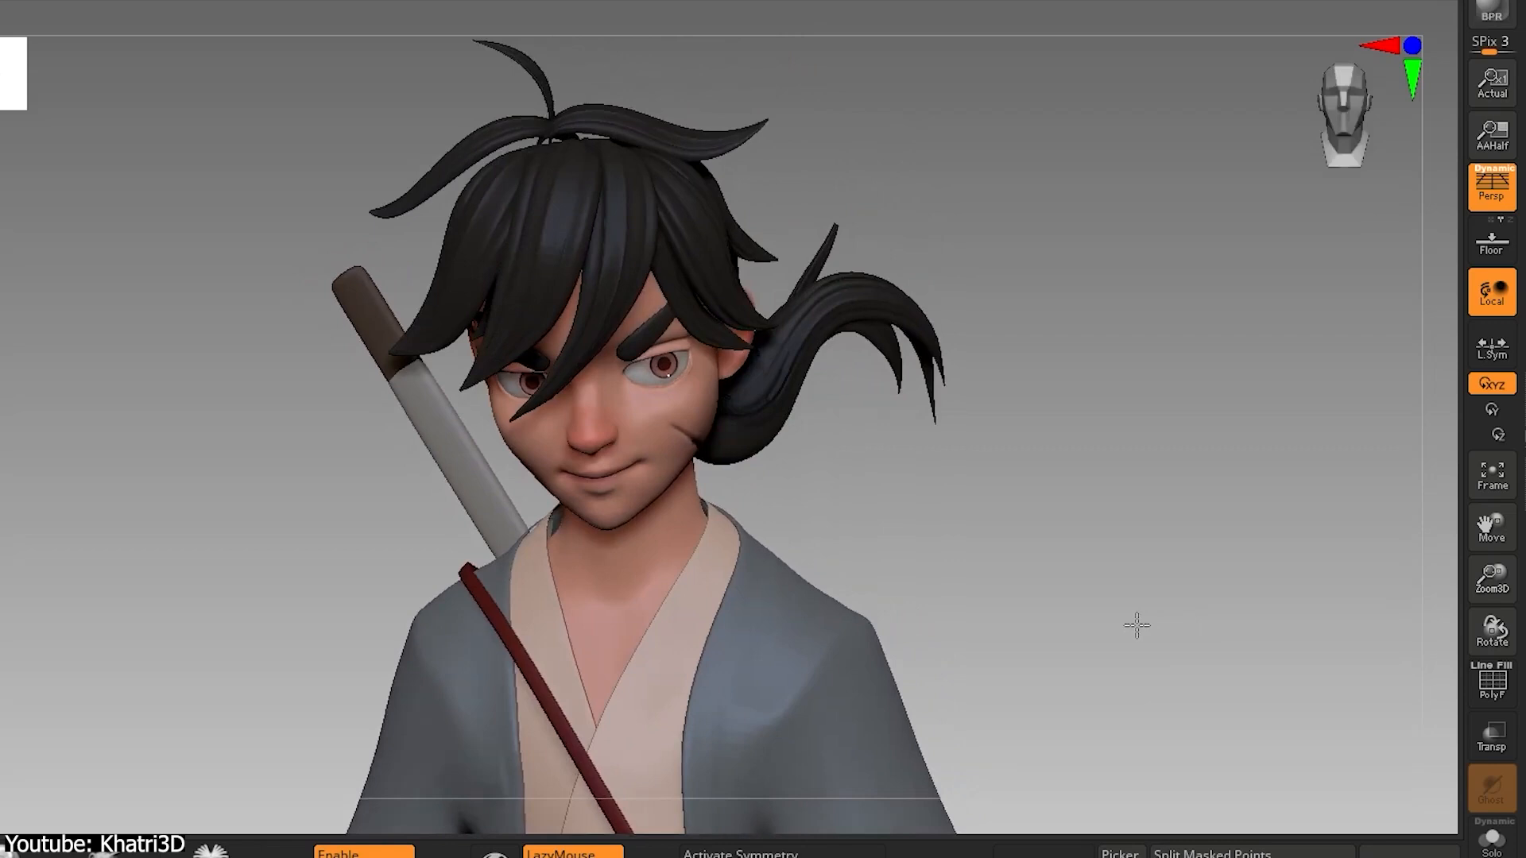
Step: Rotate the swordsman to show the side of the head and hair bun
drag(1133, 627, 1202, 621)
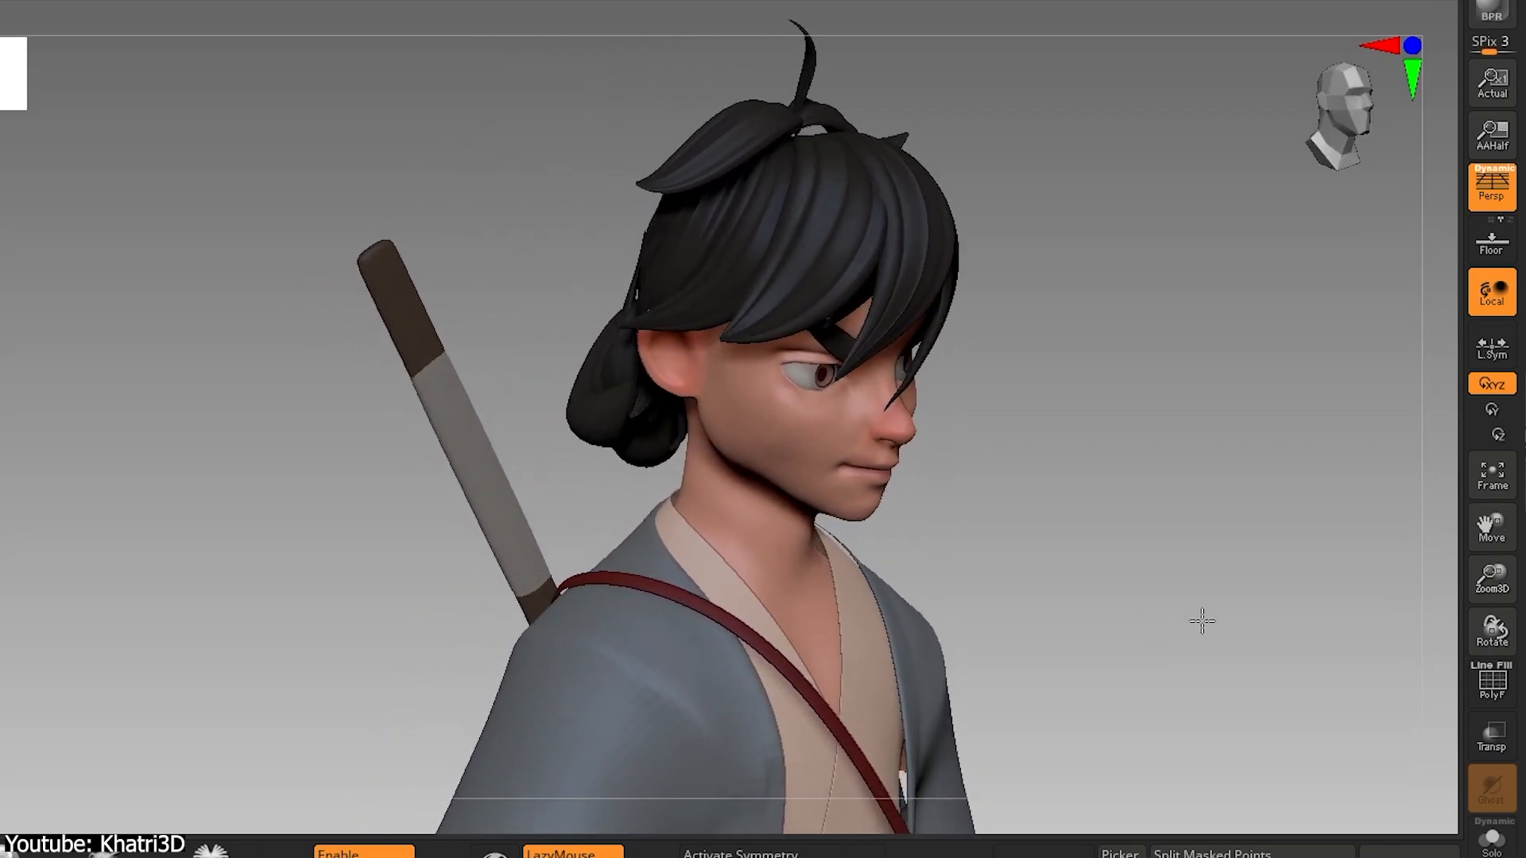